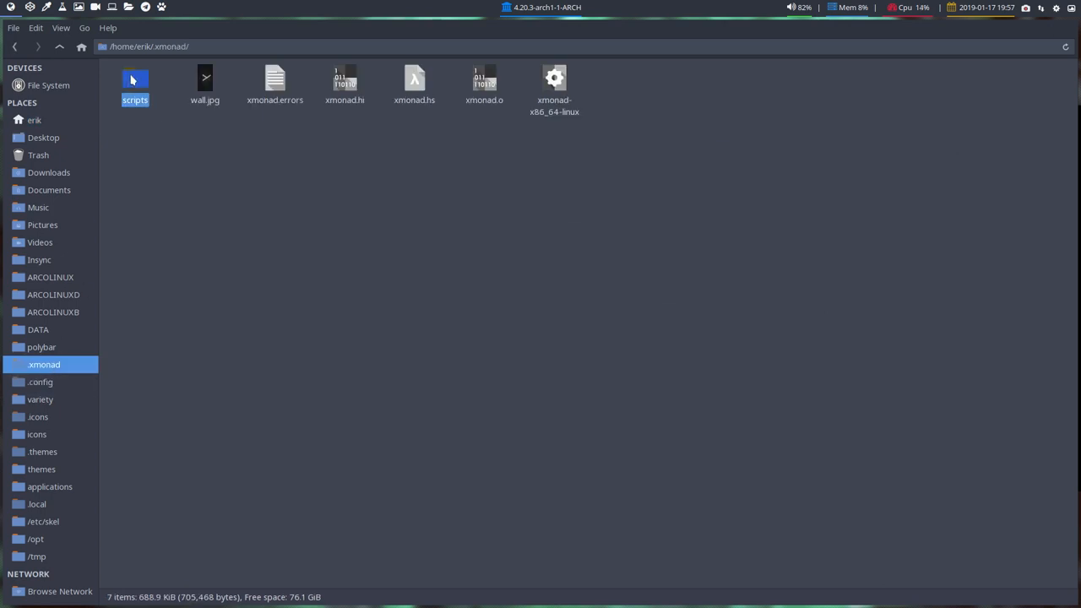
- Enter the scripts folder inside ~/.xmonad
double_click(135, 81)
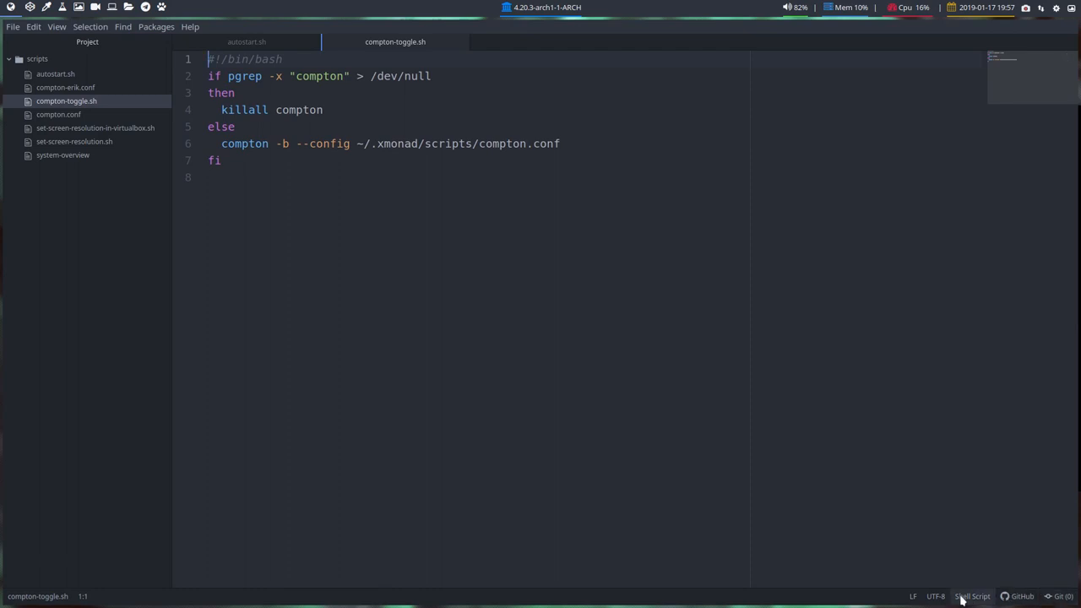
mouse_move(973, 596)
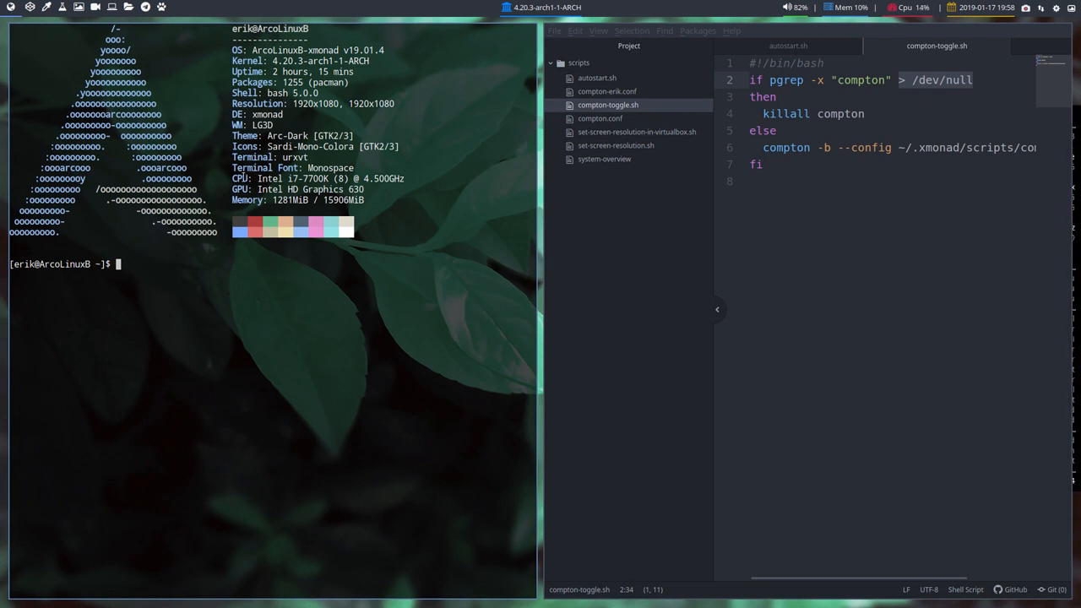
mouse_move(222, 250)
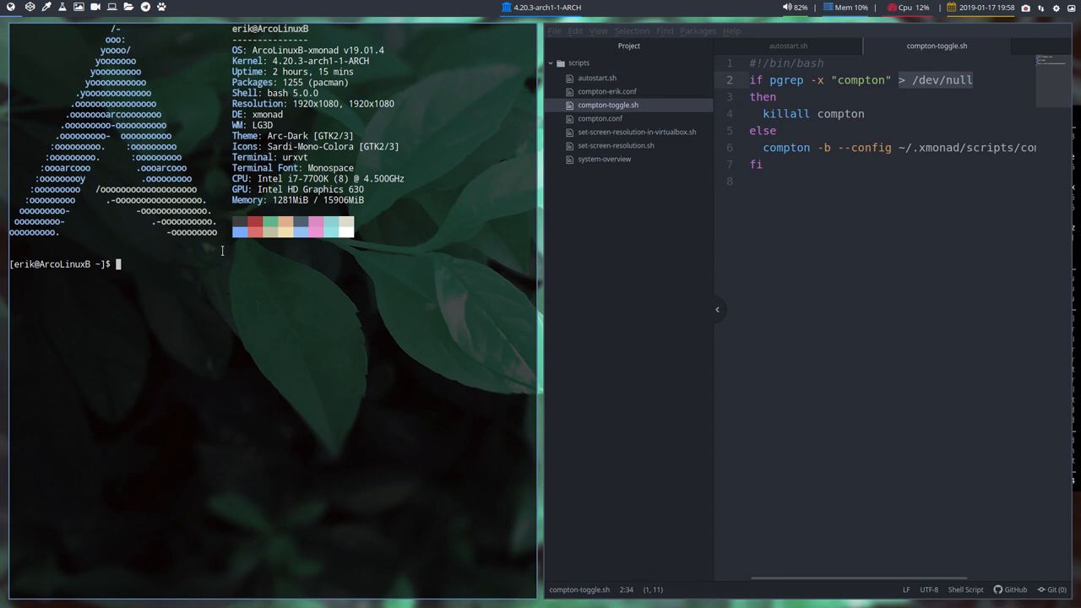
mouse_move(216, 277)
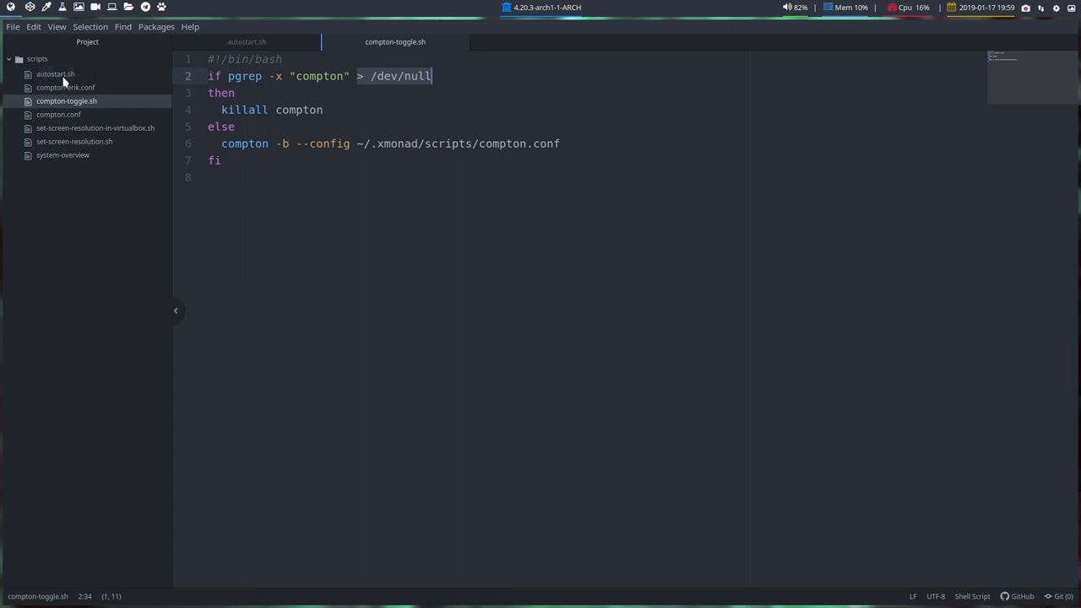
mouse_move(54, 139)
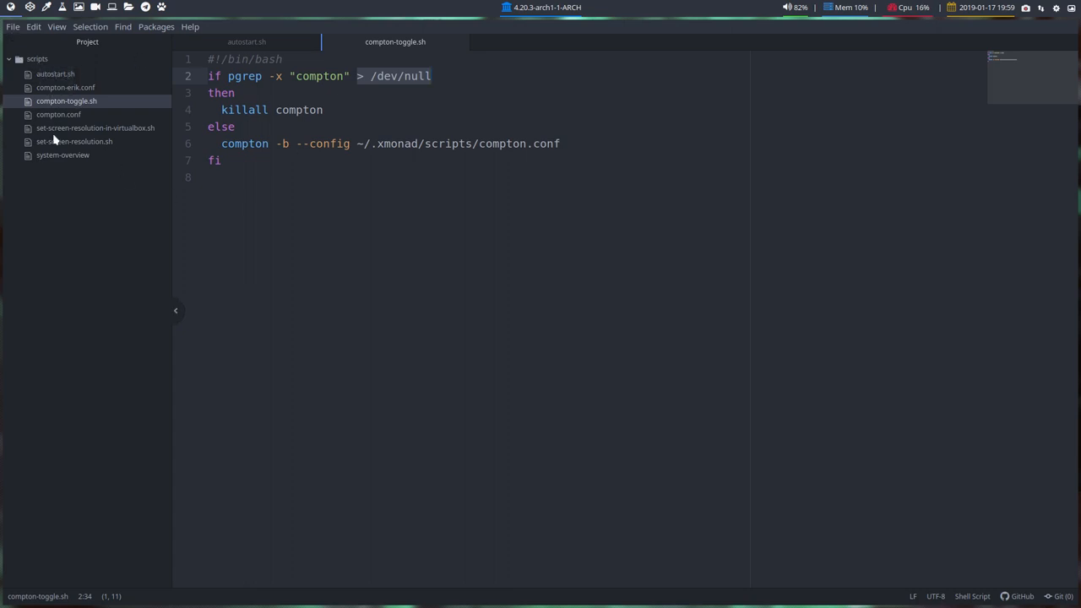
mouse_move(41, 69)
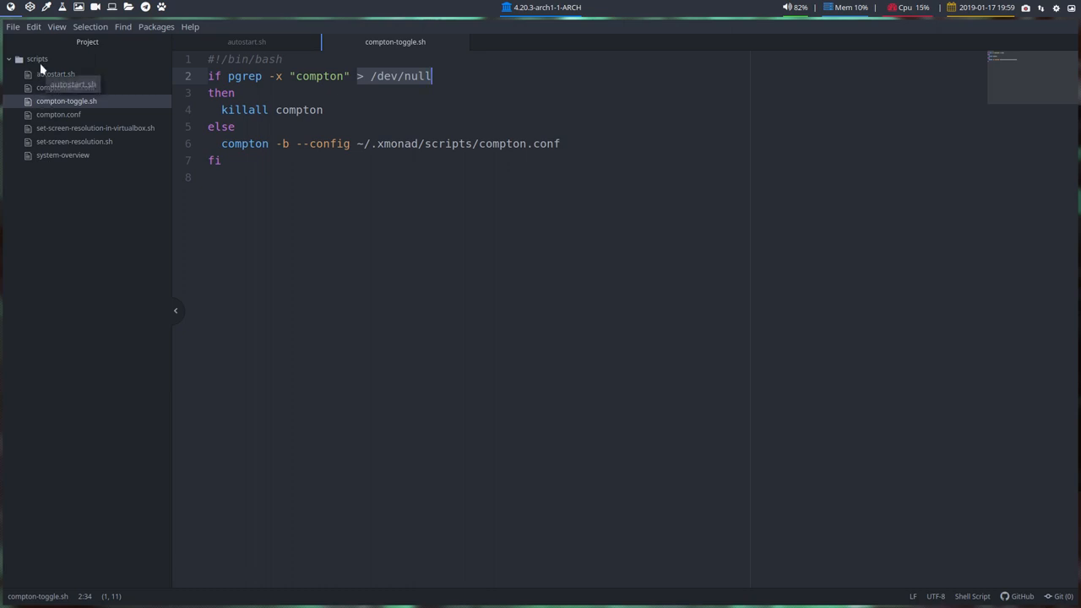
- Add the .xmonad folder as a project folder and load xmonad.hs from its tree
click(14, 27)
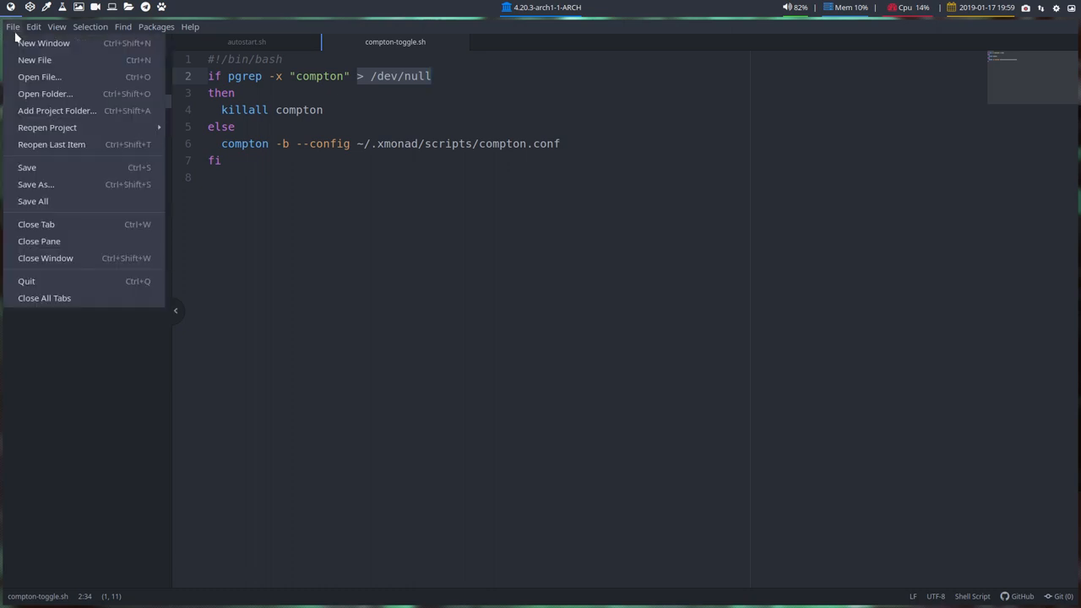
click(40, 76)
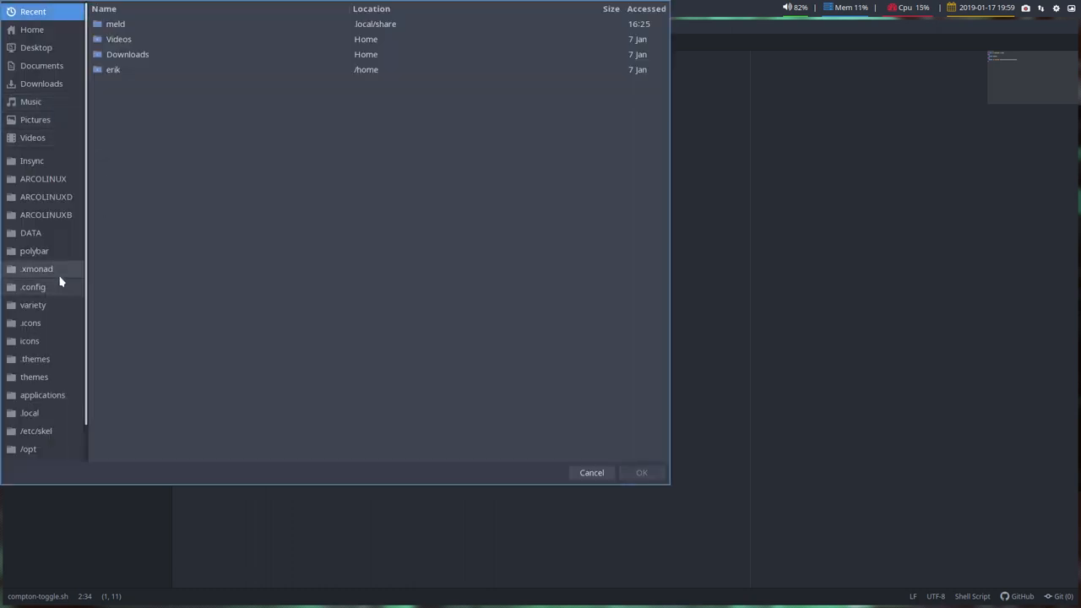
click(591, 472)
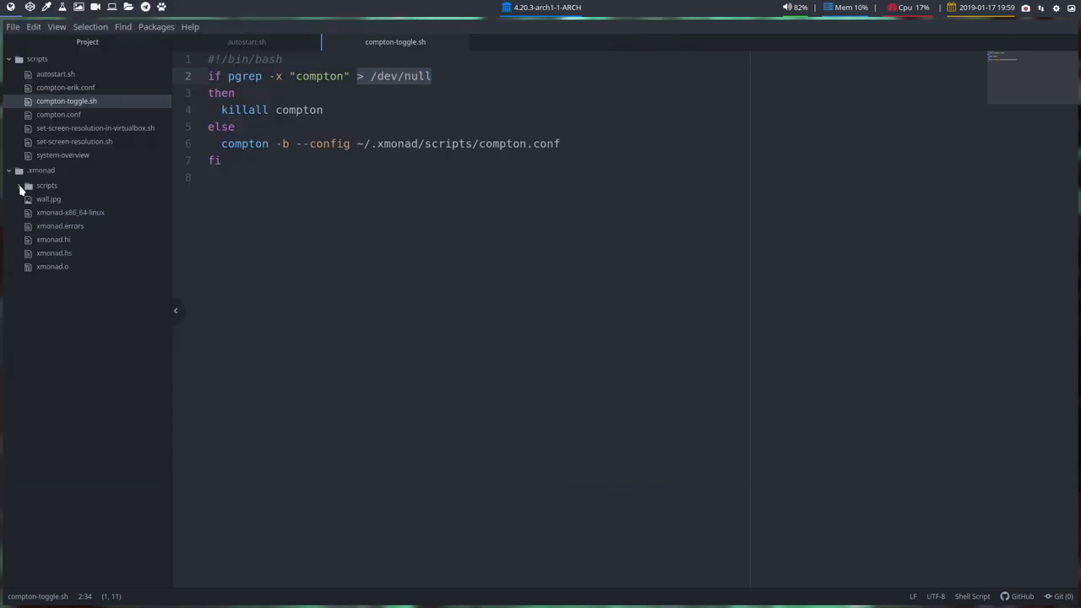
click(47, 184)
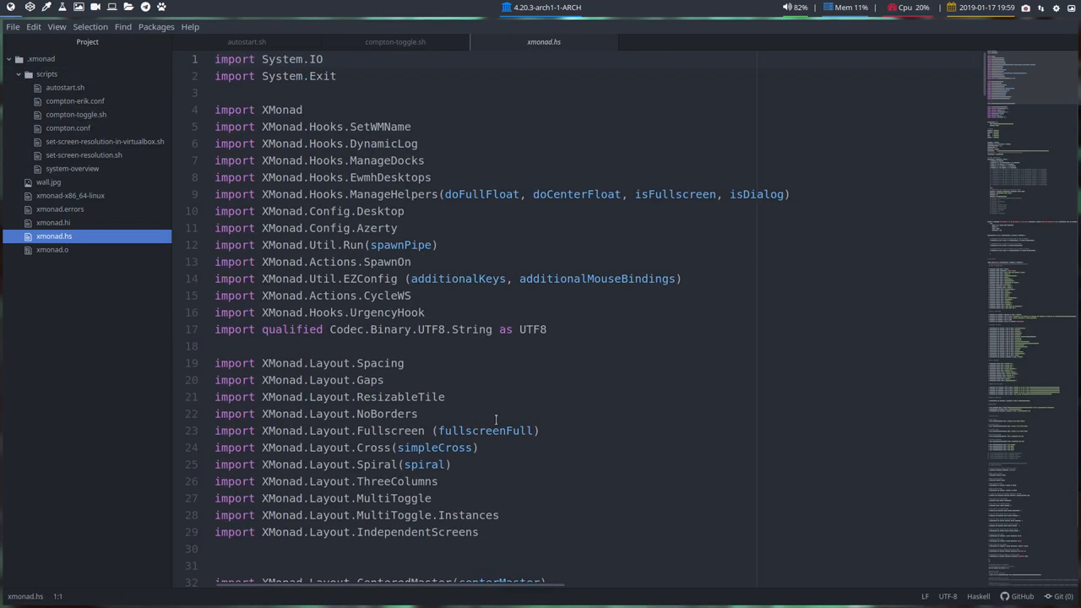
- Search xmonad.hs for "toggle" and step through matches to the compton-toggle.sh line
scroll(down, 3)
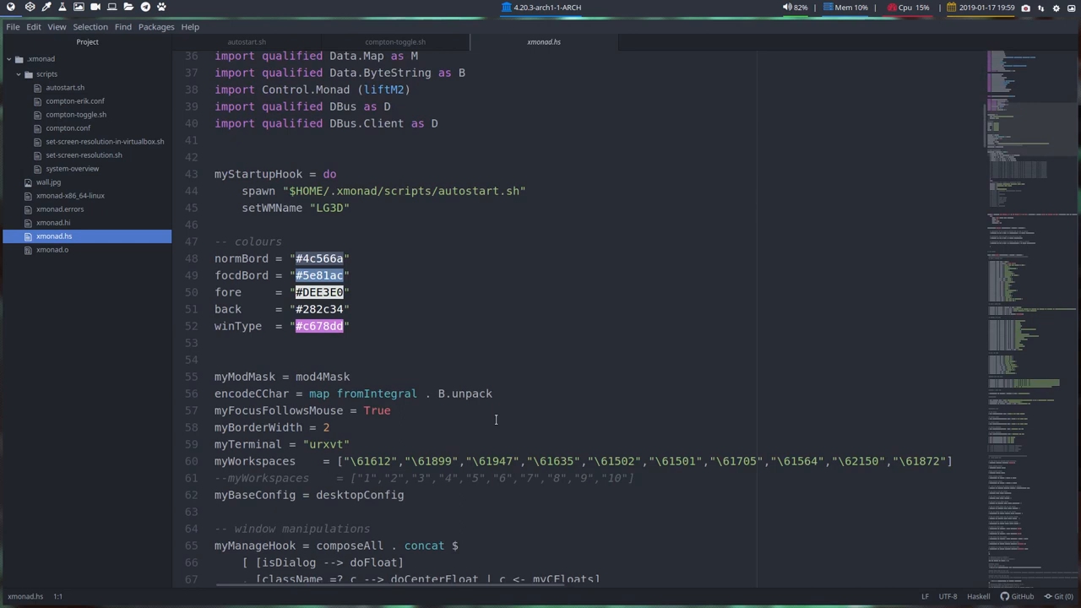
click(392, 411)
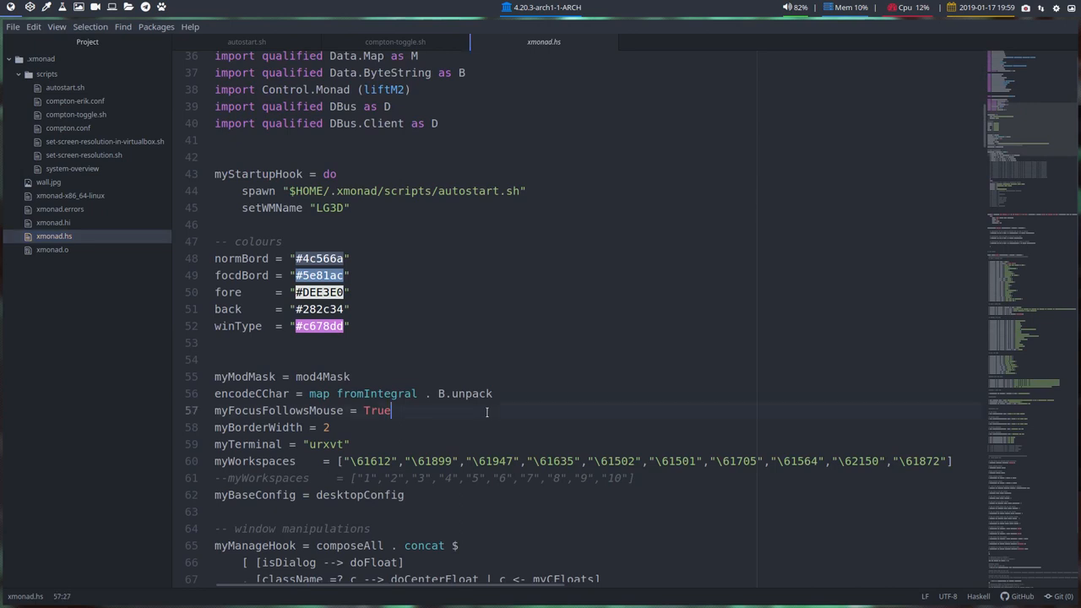
text(togll)
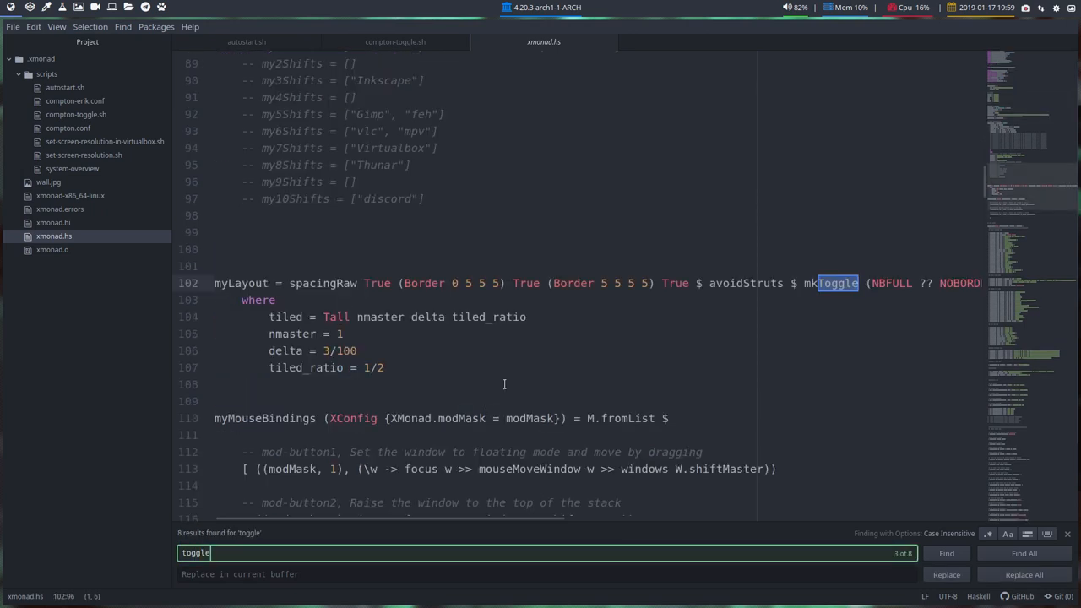
click(946, 554)
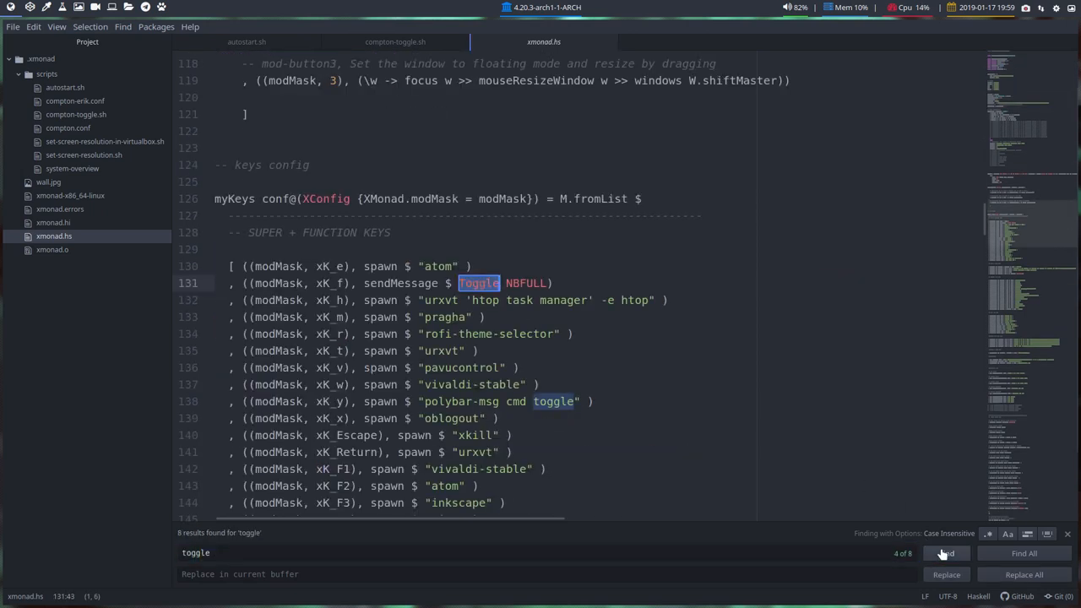
click(946, 554)
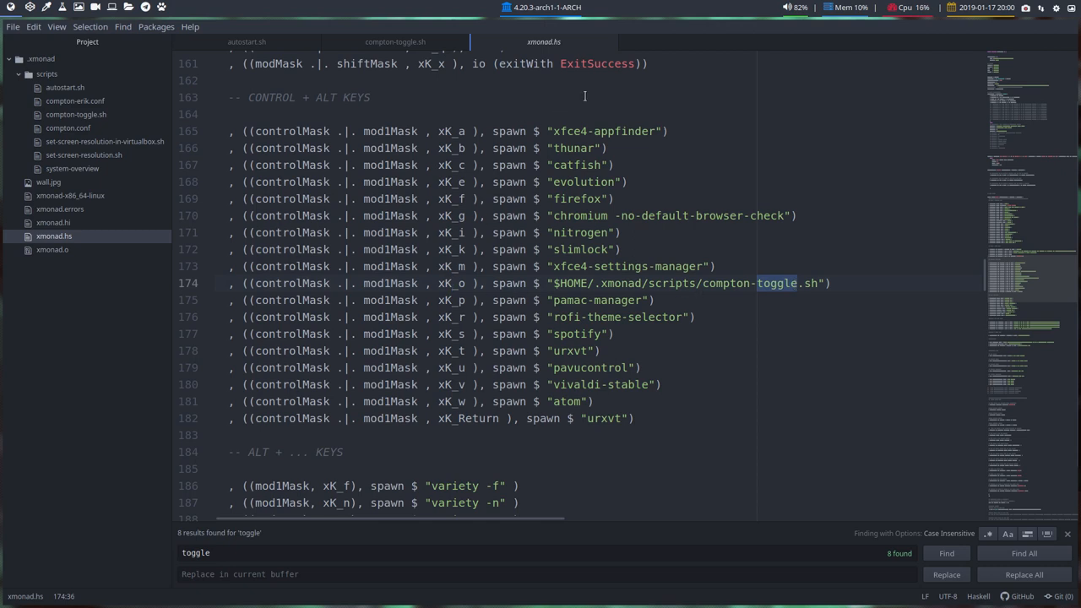
mouse_move(544, 41)
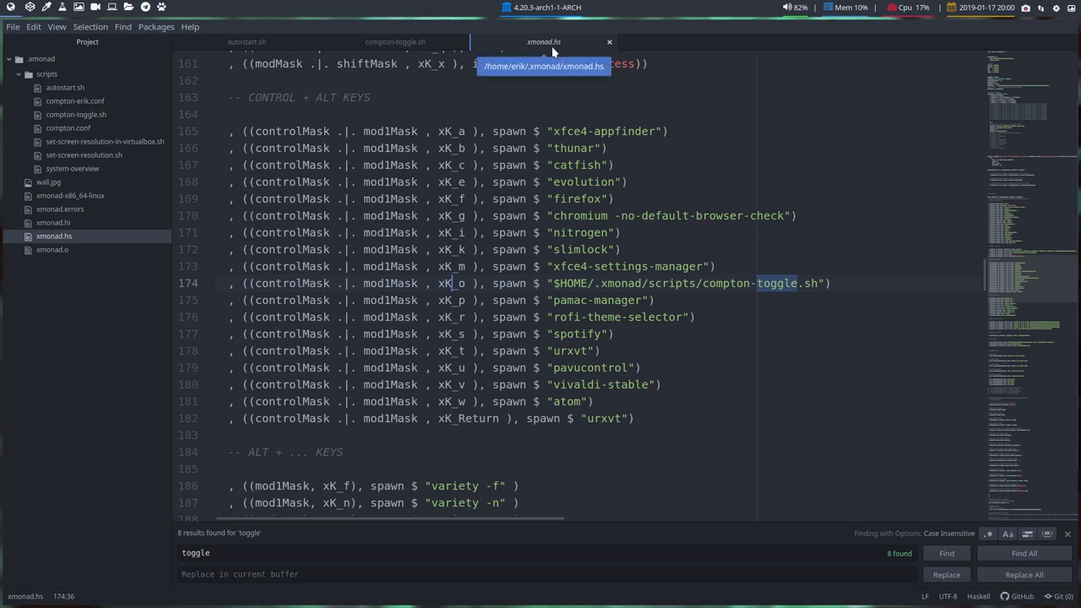